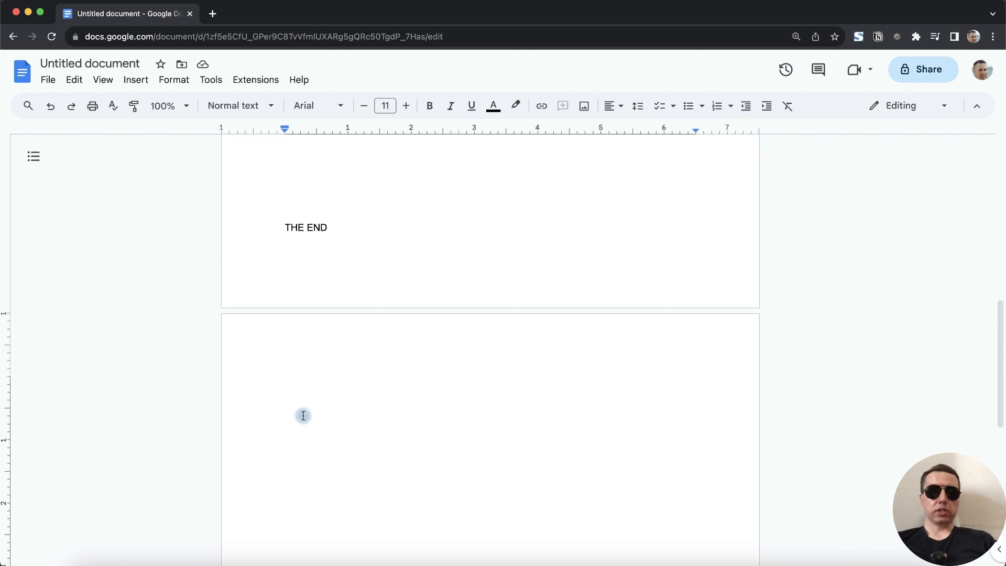
Select from the end of THE END through the blank trailing page's empty lines.
left_click(303, 415)
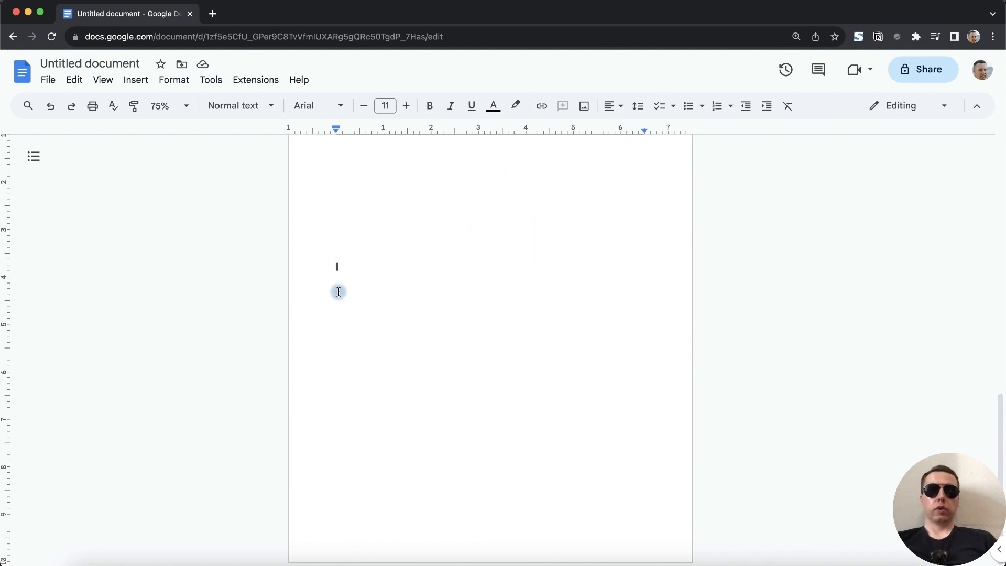
mouse_move(377, 305)
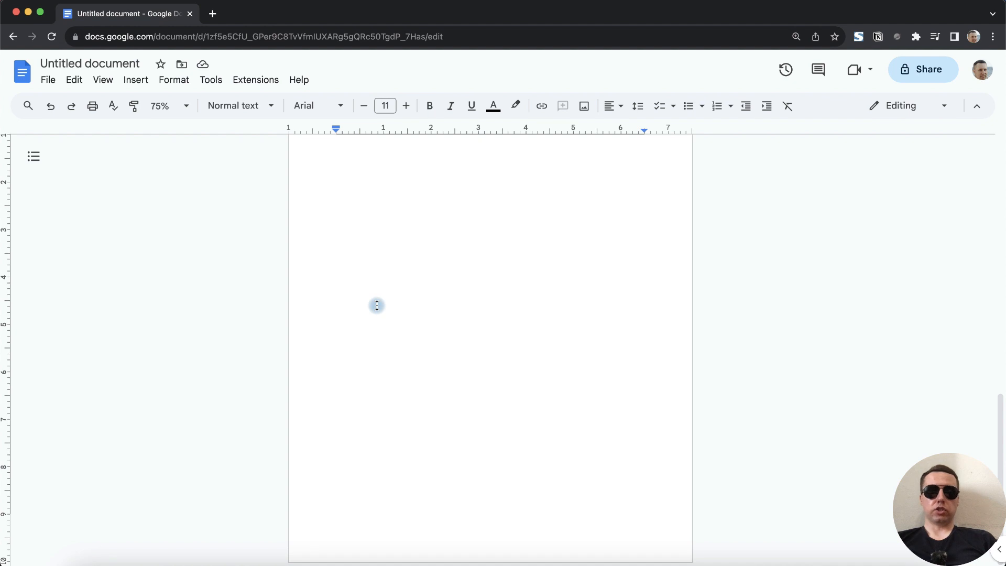
left_click(336, 248)
type("THE END")
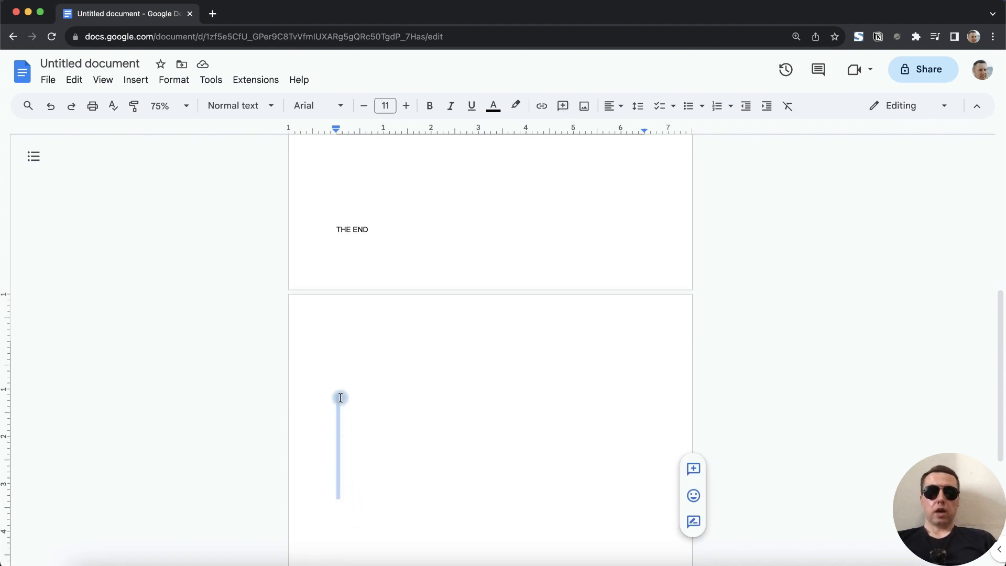
left_click(389, 251)
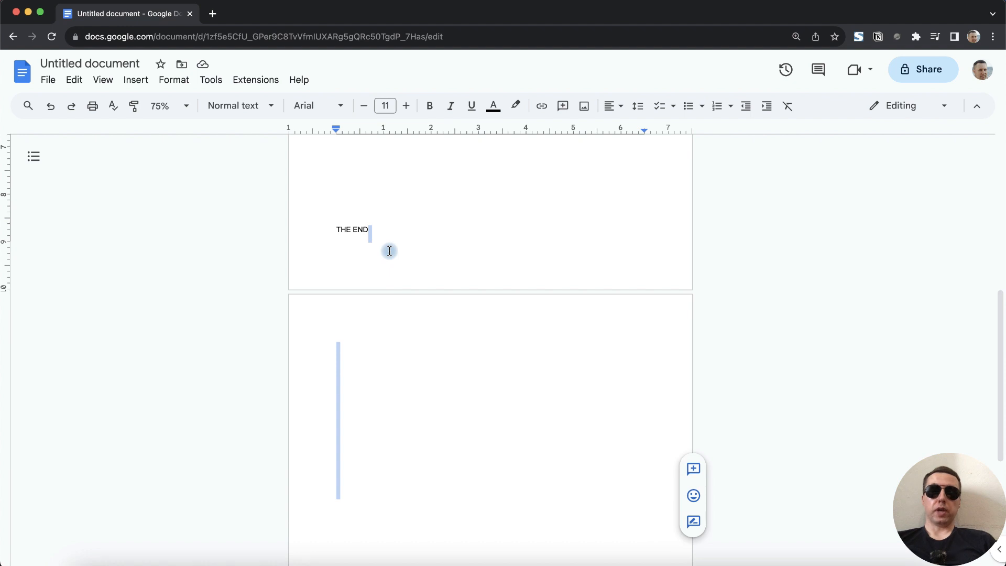
mouse_move(597, 264)
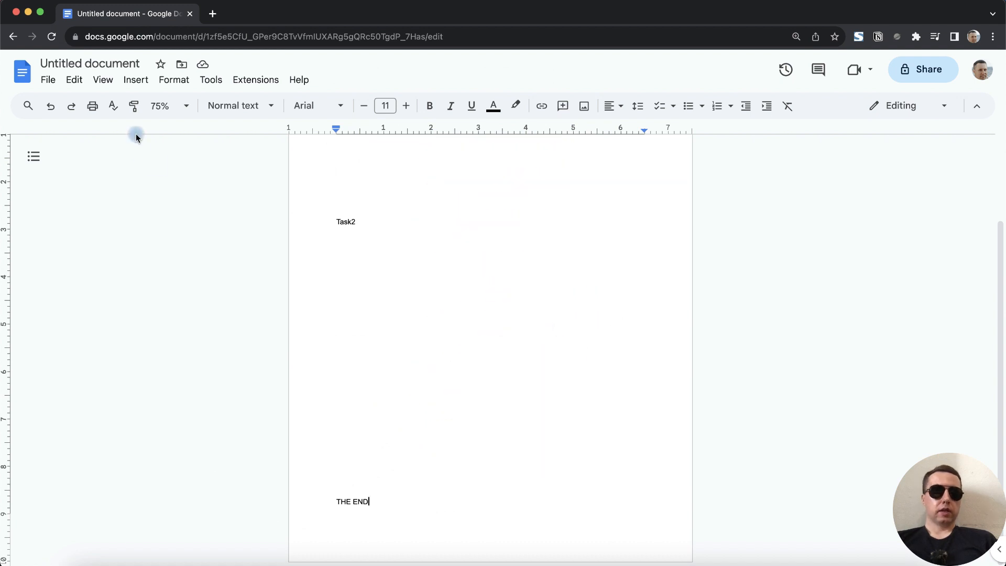
Turn on Show non-printing characters from the View menu to display paragraph marks.
left_click(102, 80)
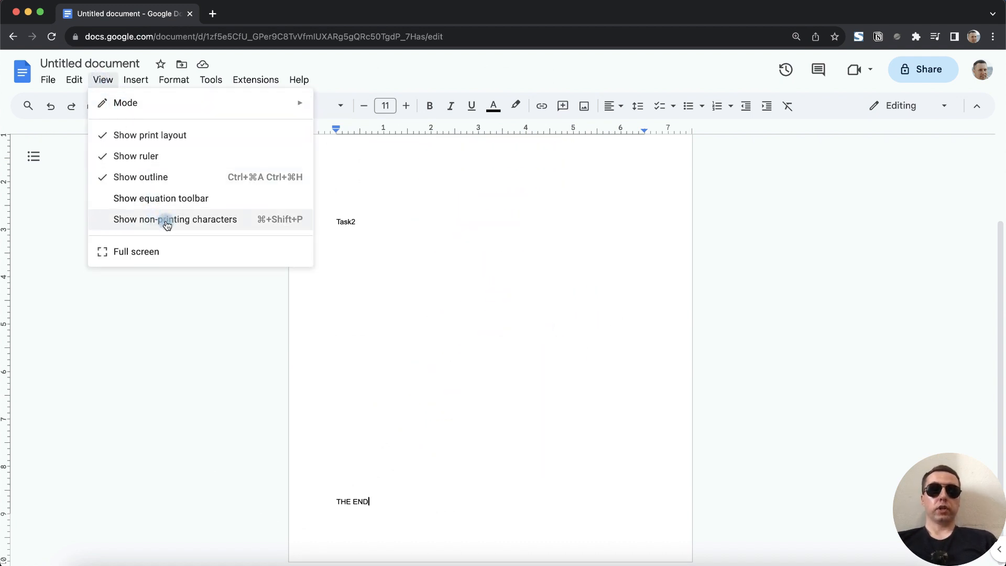
left_click(175, 219)
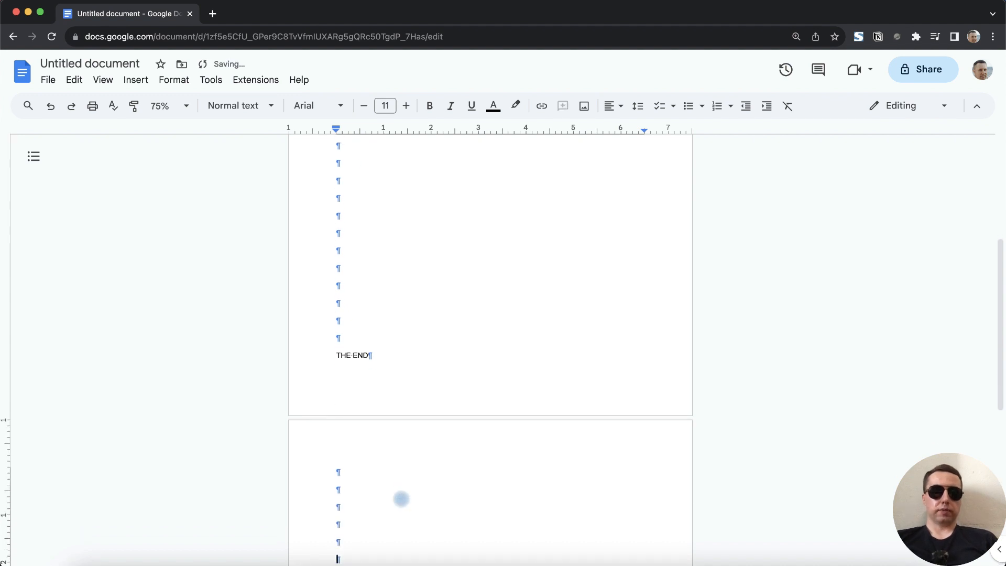
Delete the empty ¶ lines on the extra page, then turn non-printing characters back off.
scroll("down", 3)
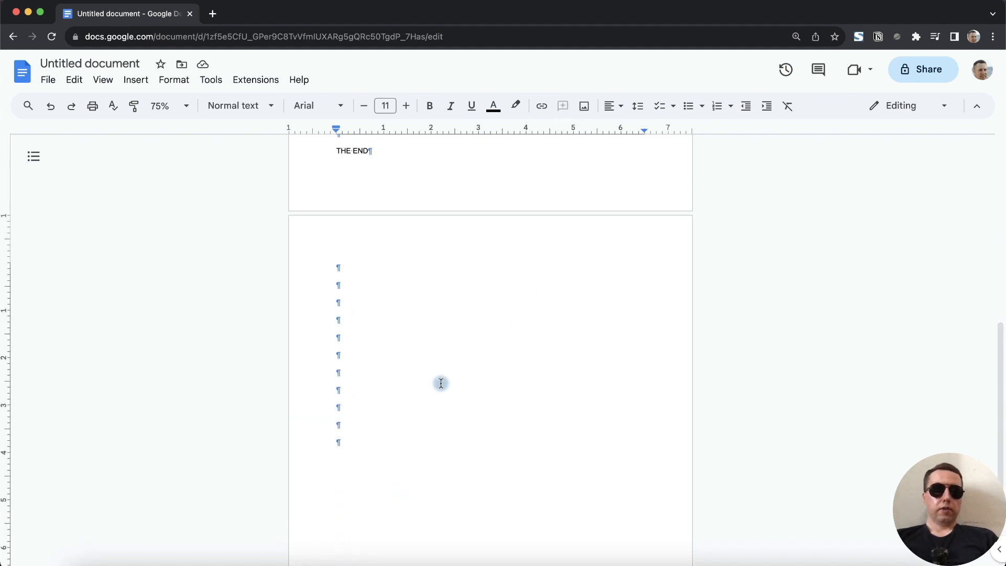
left_click_drag(338, 266, 338, 442)
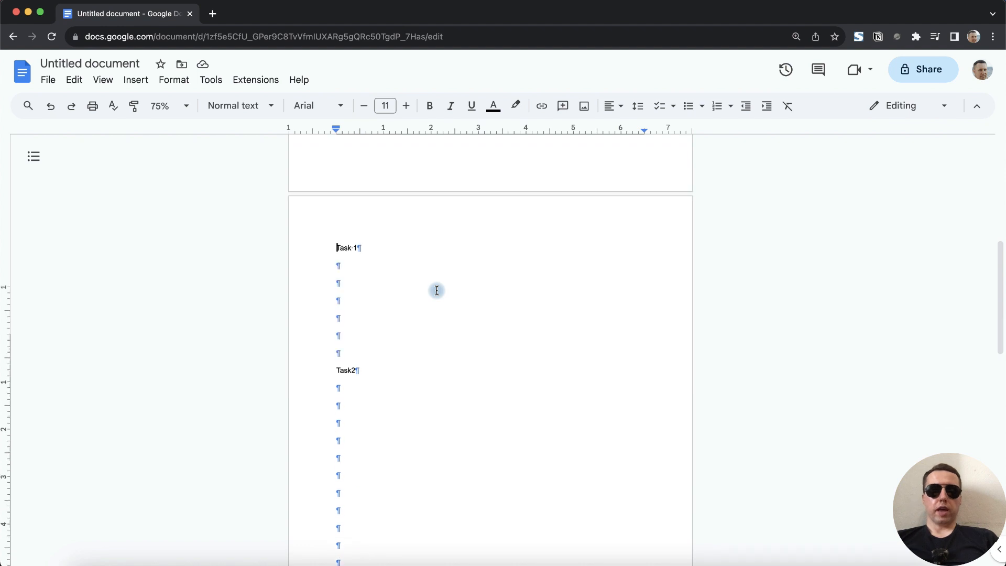
scroll("down", 3)
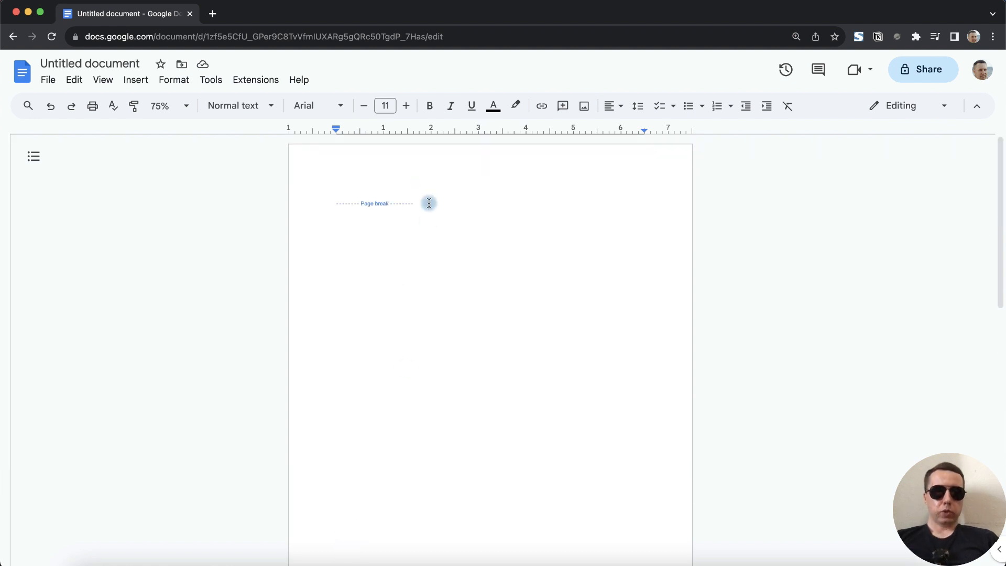
mouse_move(383, 323)
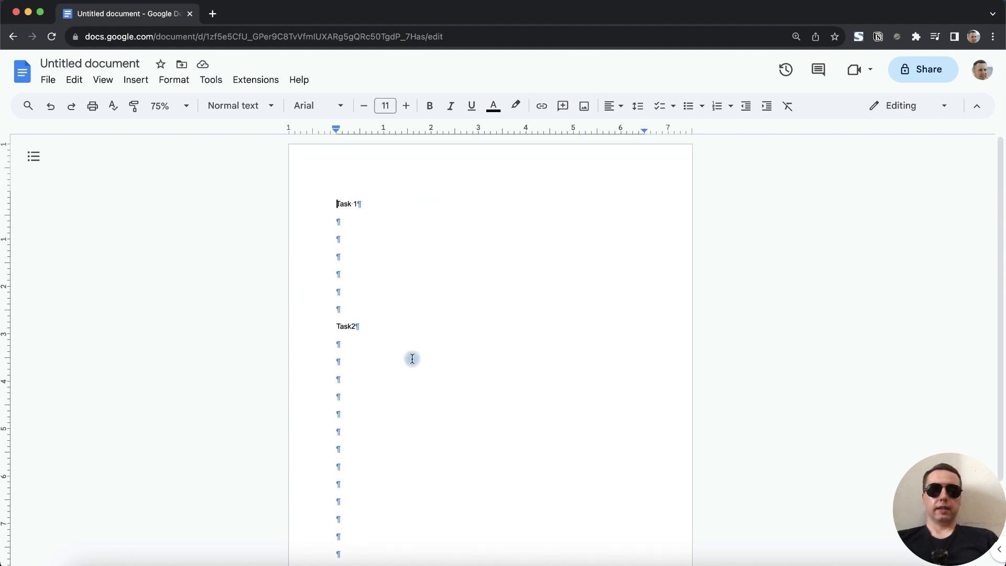
scroll("down", 3)
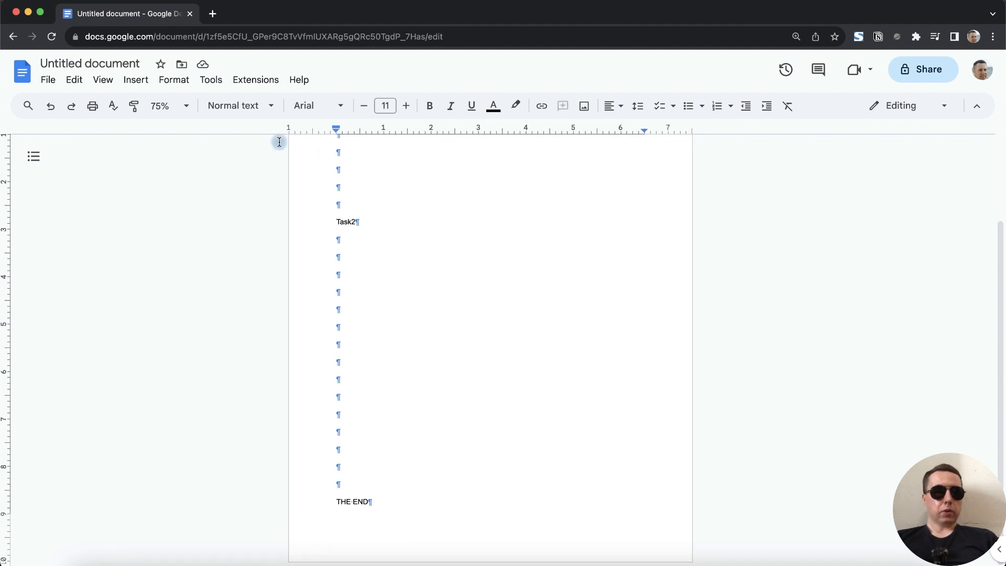
left_click(102, 80)
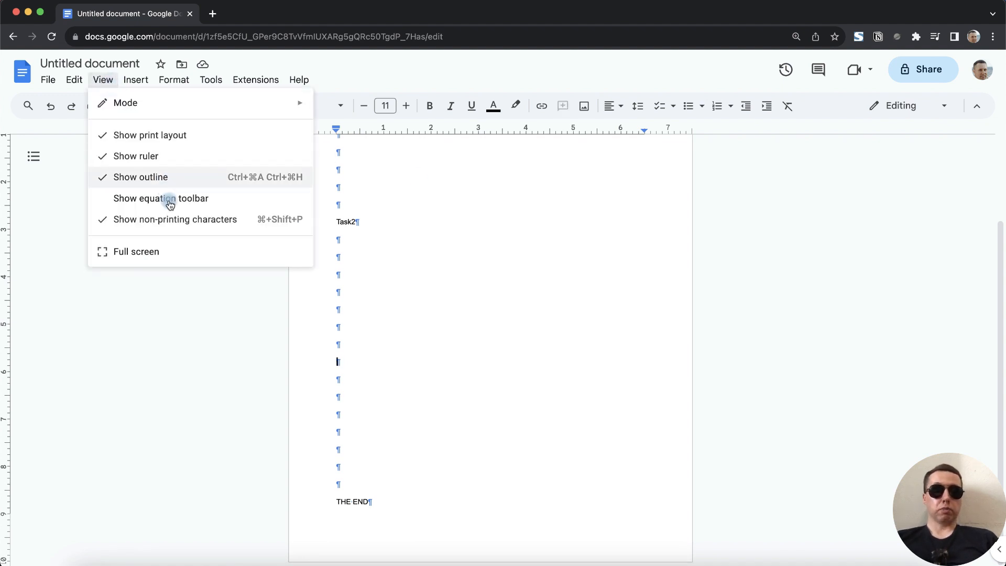
left_click(175, 219)
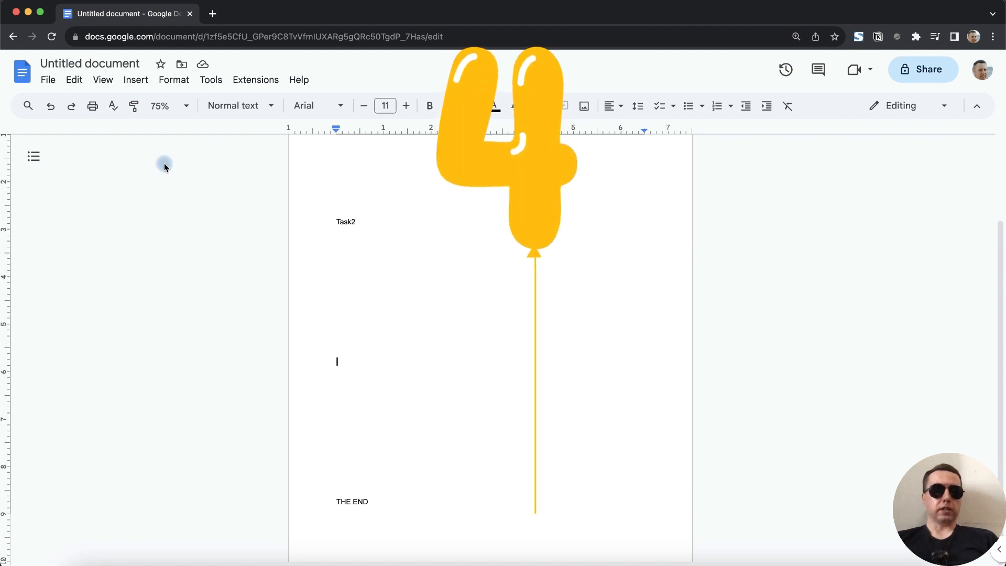
left_click(48, 80)
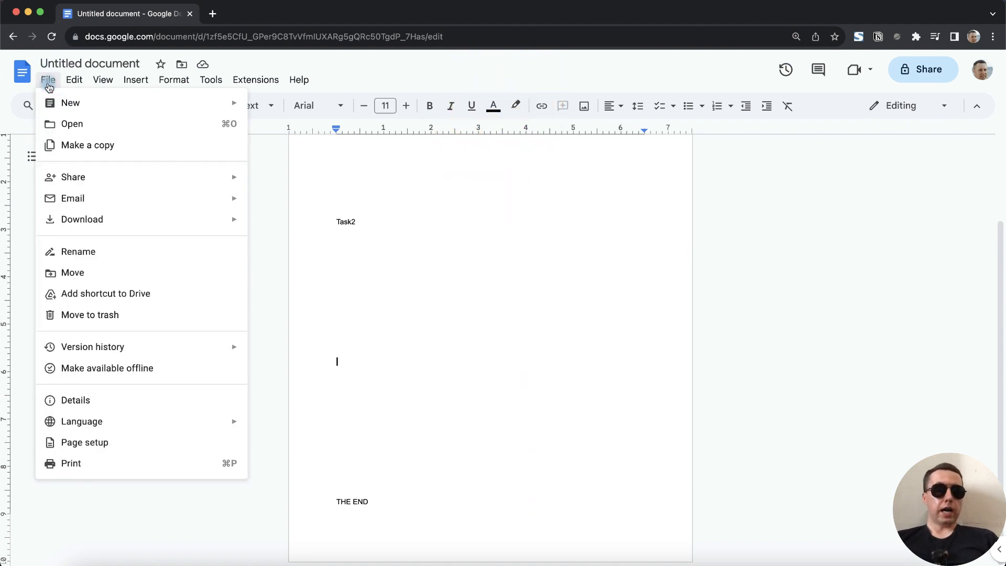
mouse_move(112, 446)
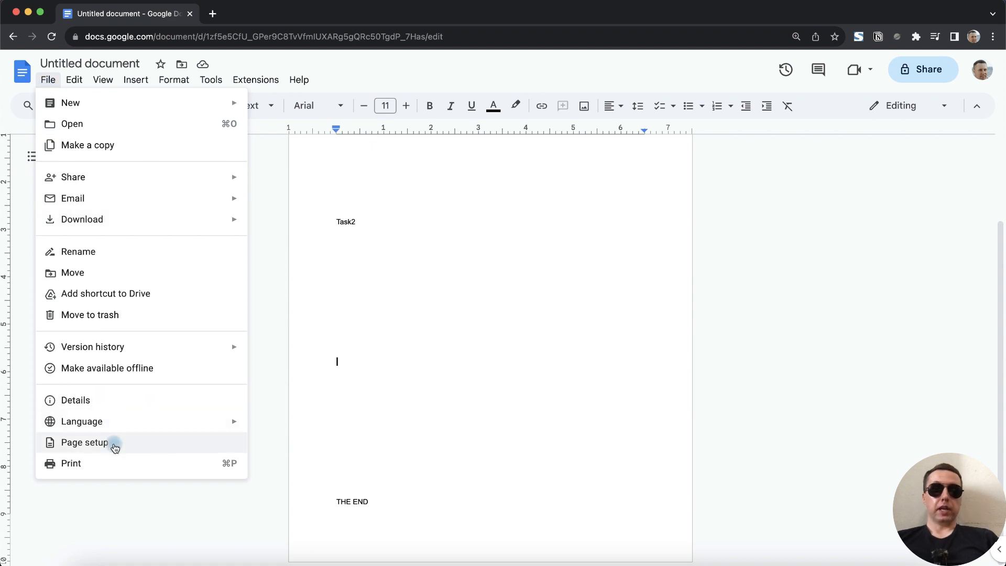
left_click(84, 442)
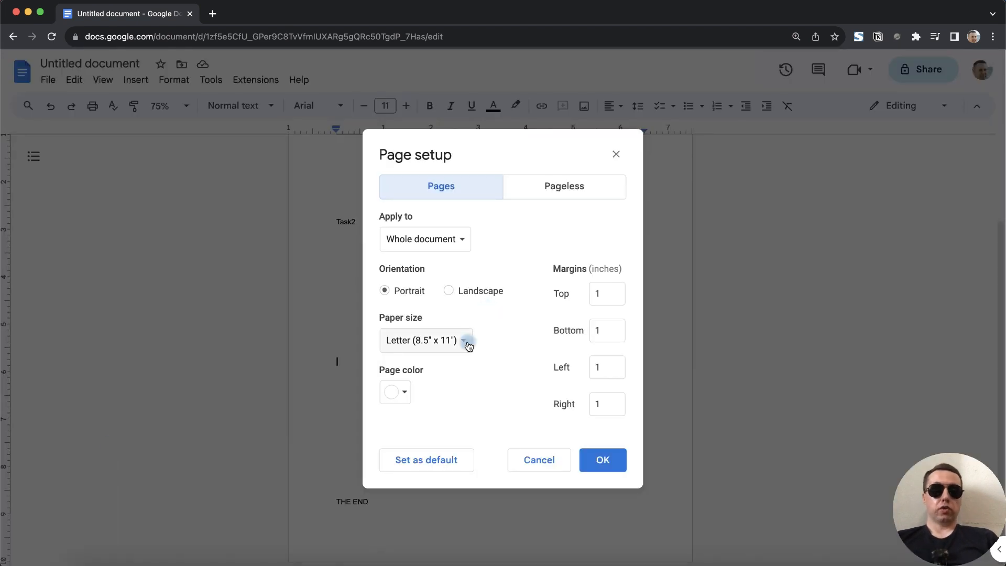
left_click(425, 340)
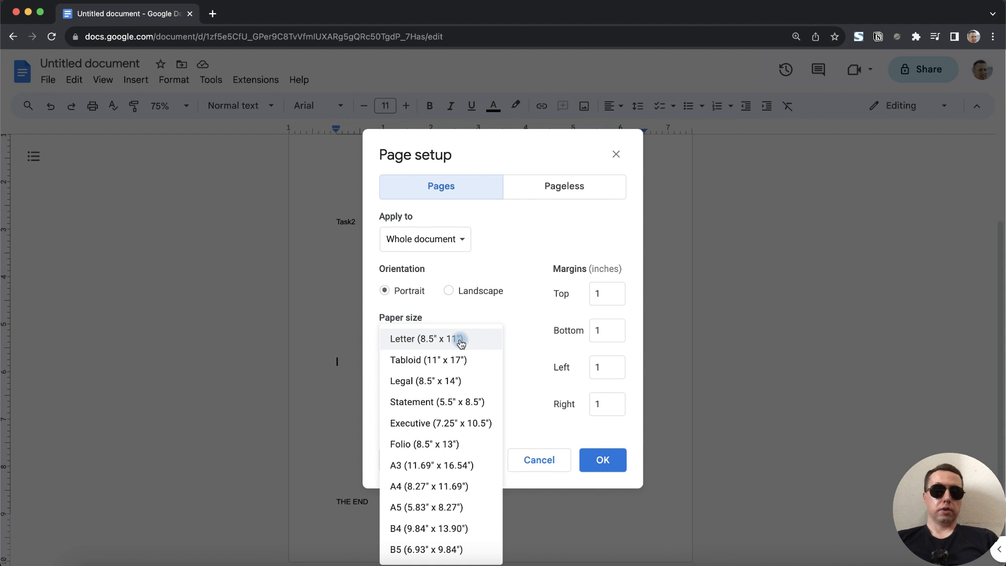
mouse_move(457, 380)
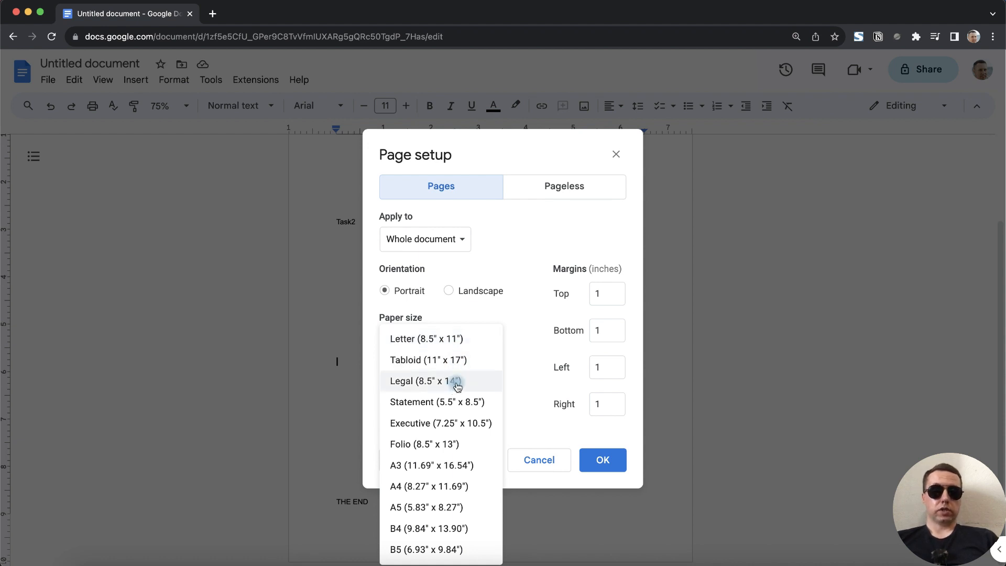
left_click(426, 381)
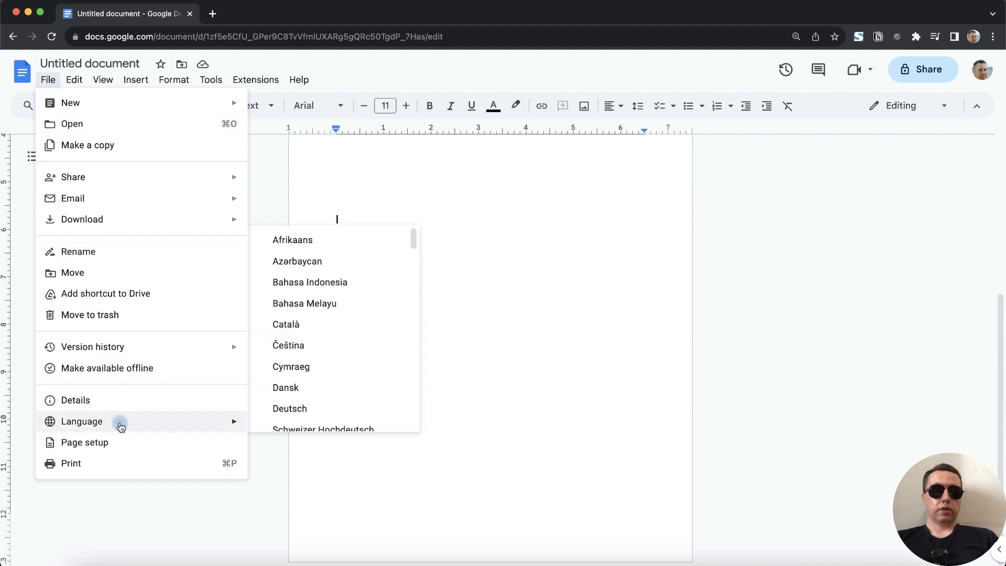
left_click(84, 442)
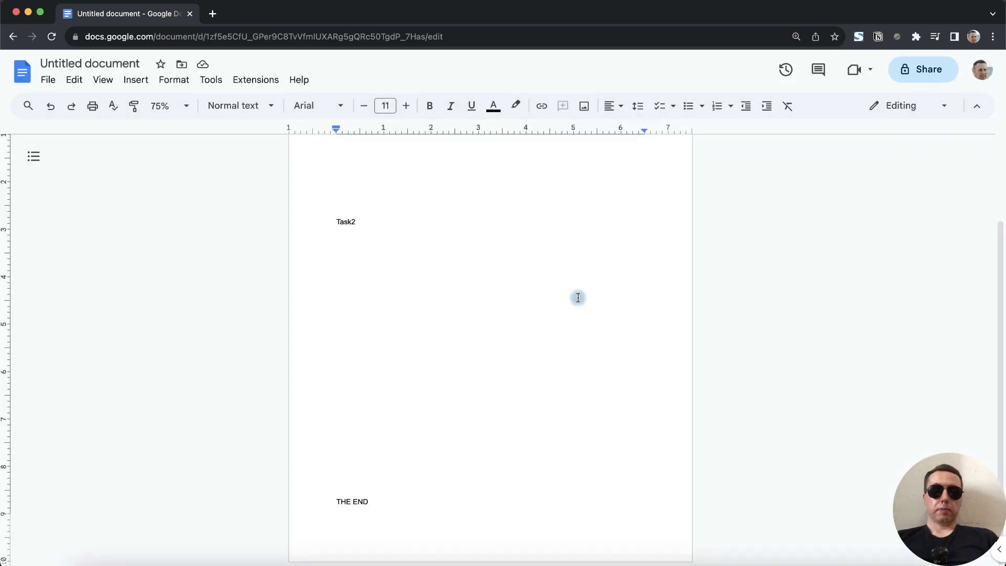
left_click(337, 361)
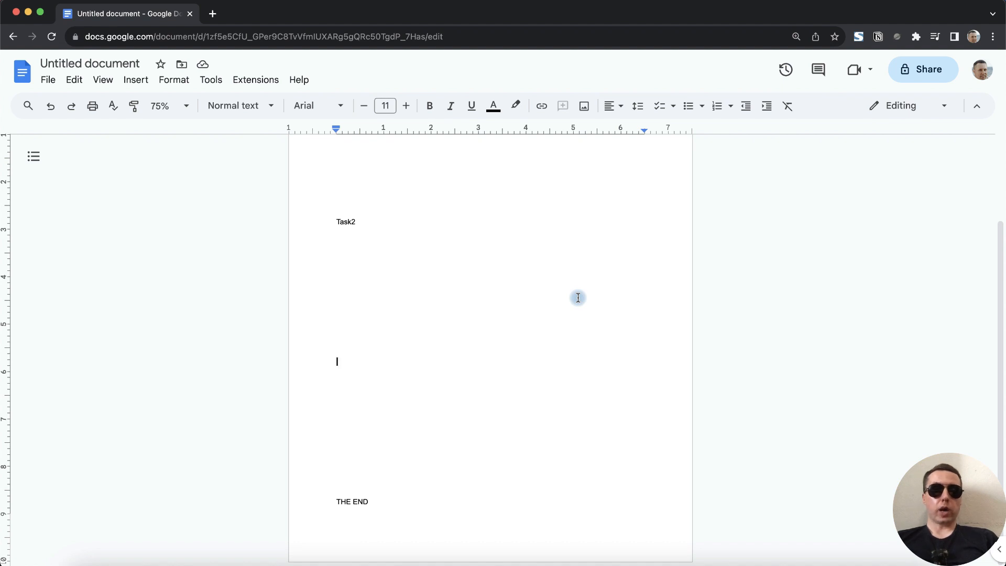